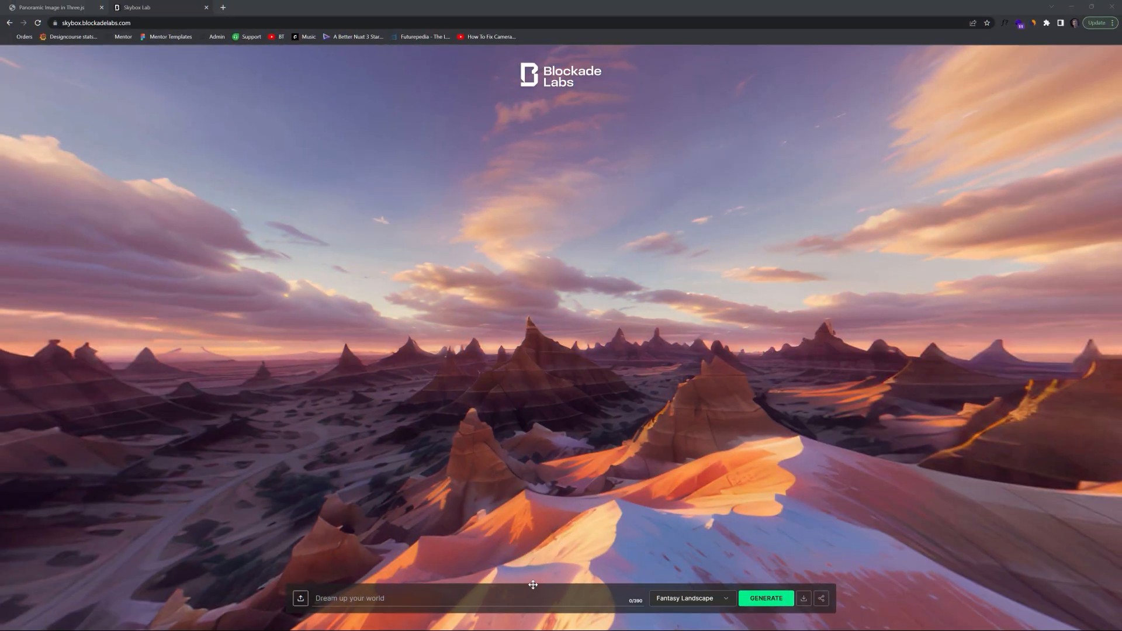
# Step: Generate a Realistic skybox from the prompt 'Snowy mountains during night time.'
pyautogui.write('snowy')
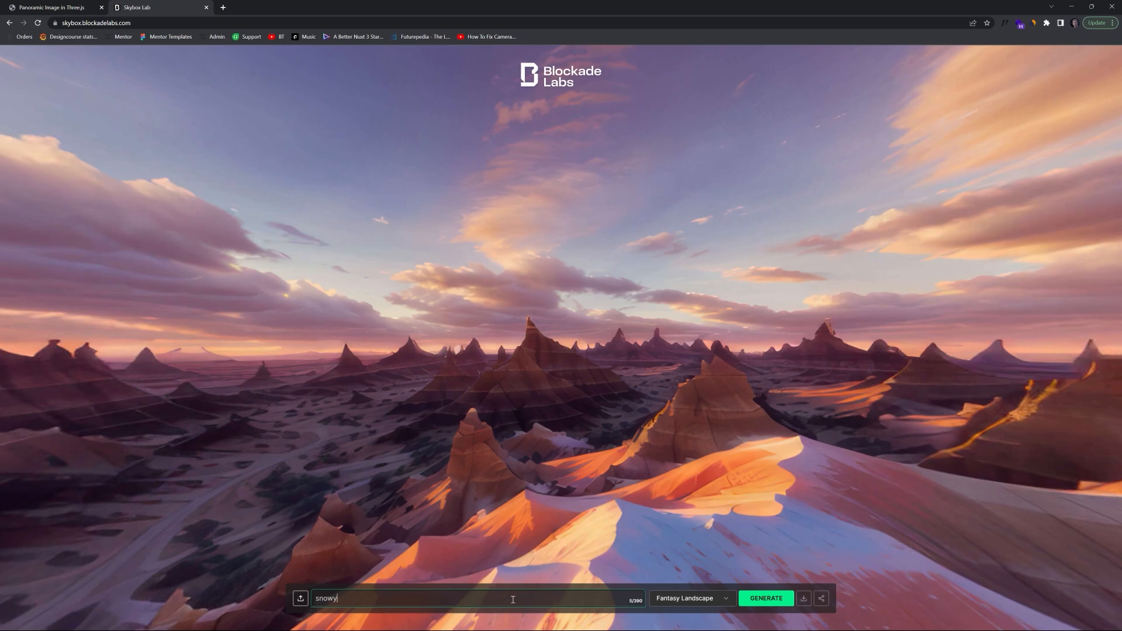
pyautogui.write('mountains')
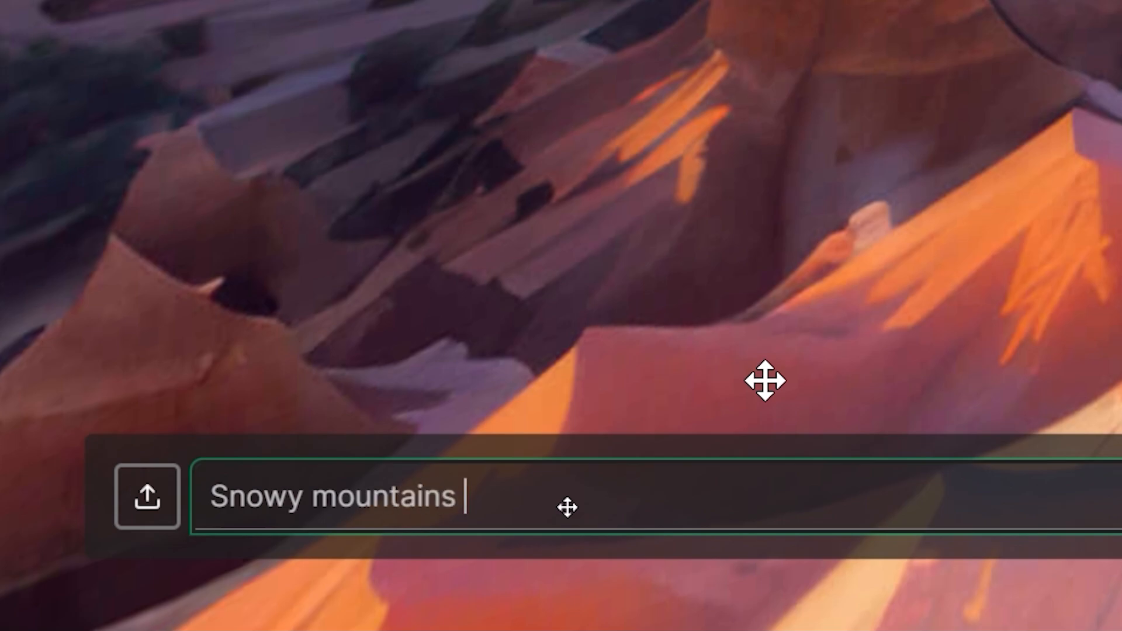
pyautogui.write('during night time.')
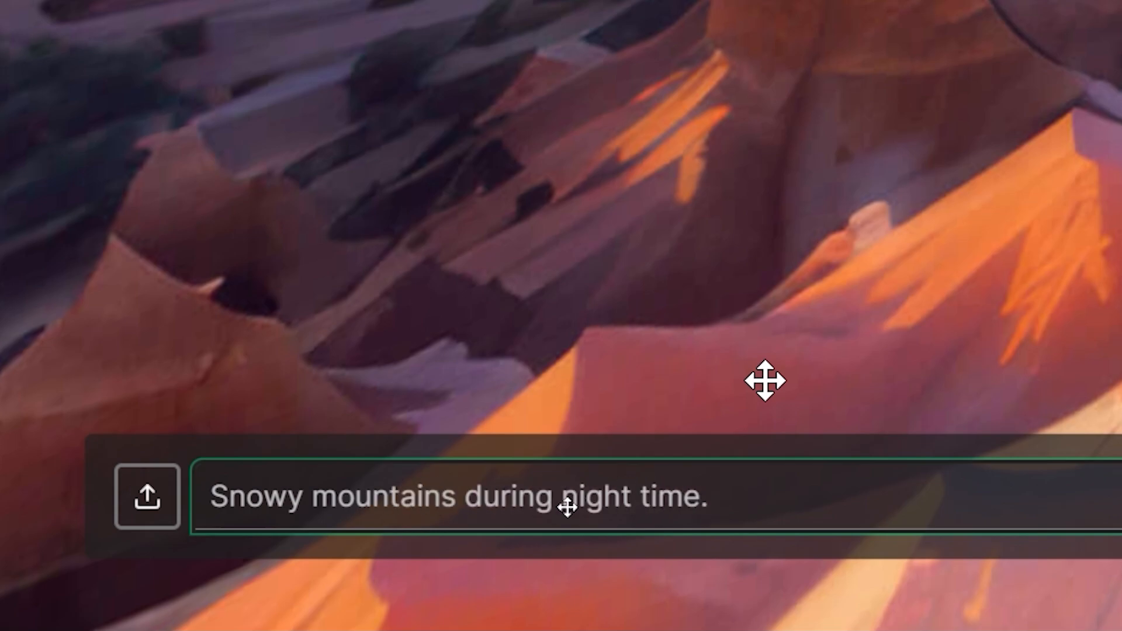
pyautogui.click(642, 565)
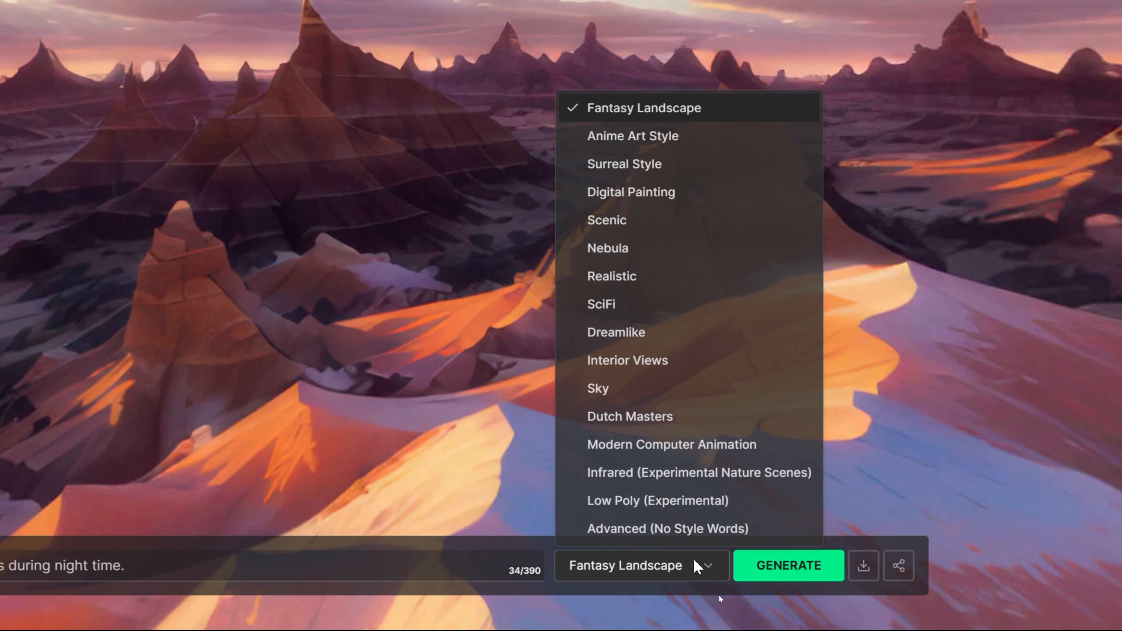
pyautogui.click(613, 276)
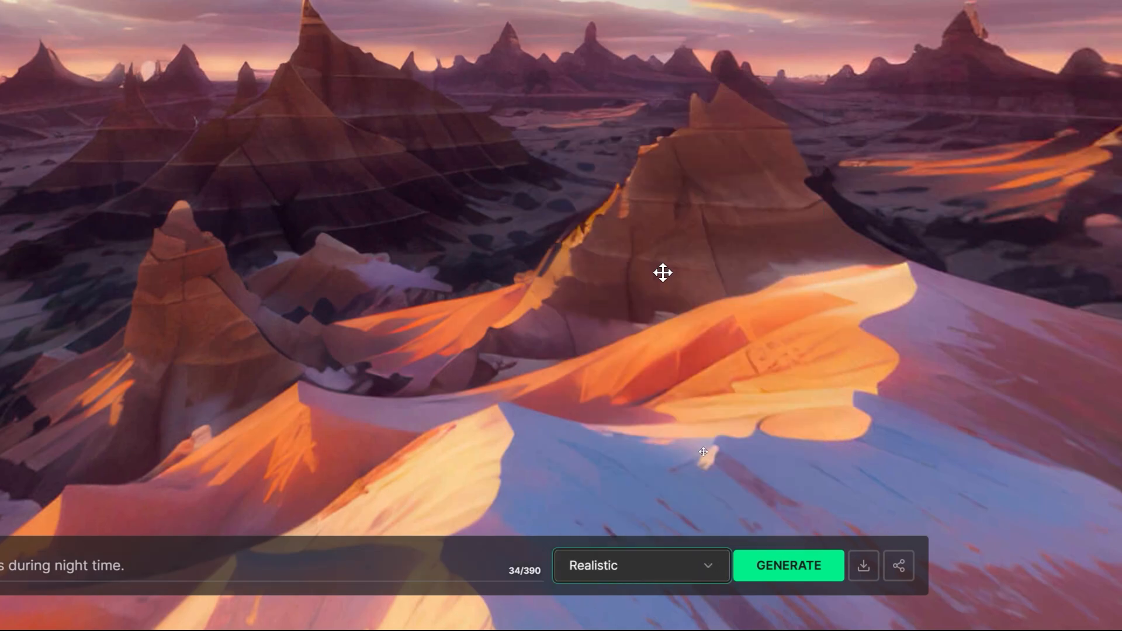
pyautogui.click(789, 566)
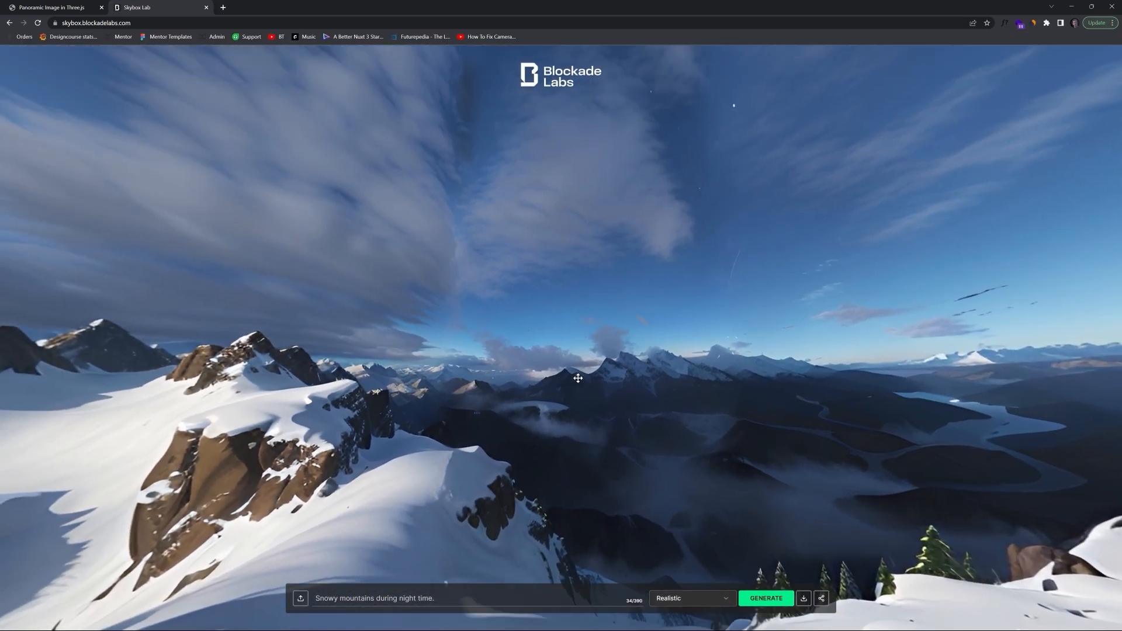
# Step: Drag across the snowy mountain panorama to look around the generated skybox
pyautogui.moveTo(577, 378); pyautogui.dragTo(540, 350)
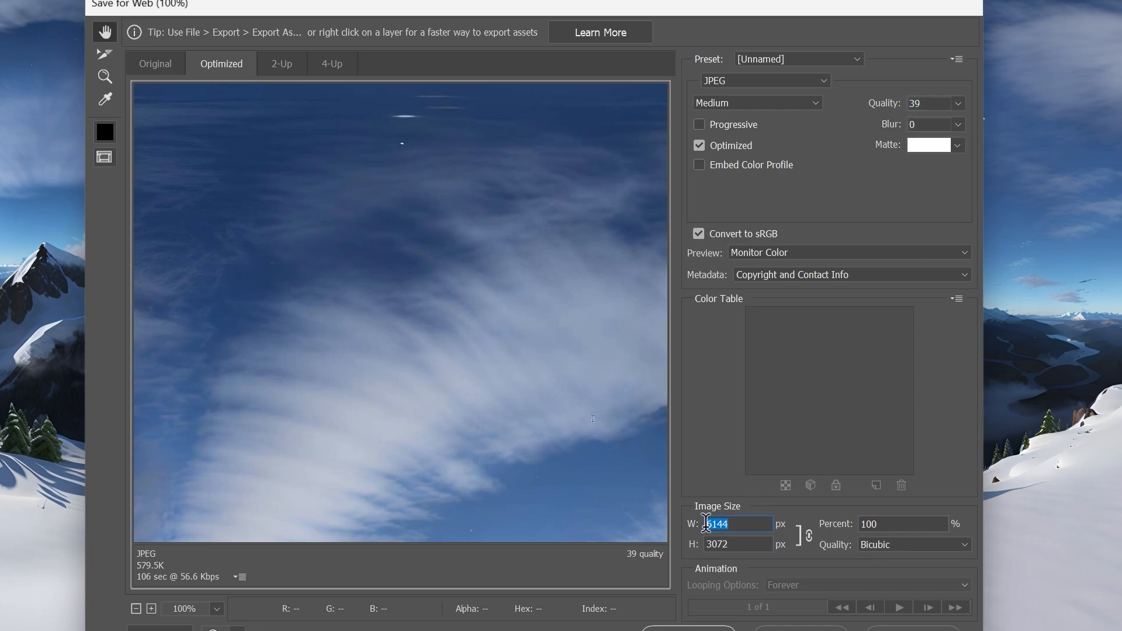
# Step: Set the panorama's Save for Web image width to 2500 px
pyautogui.write('2500')
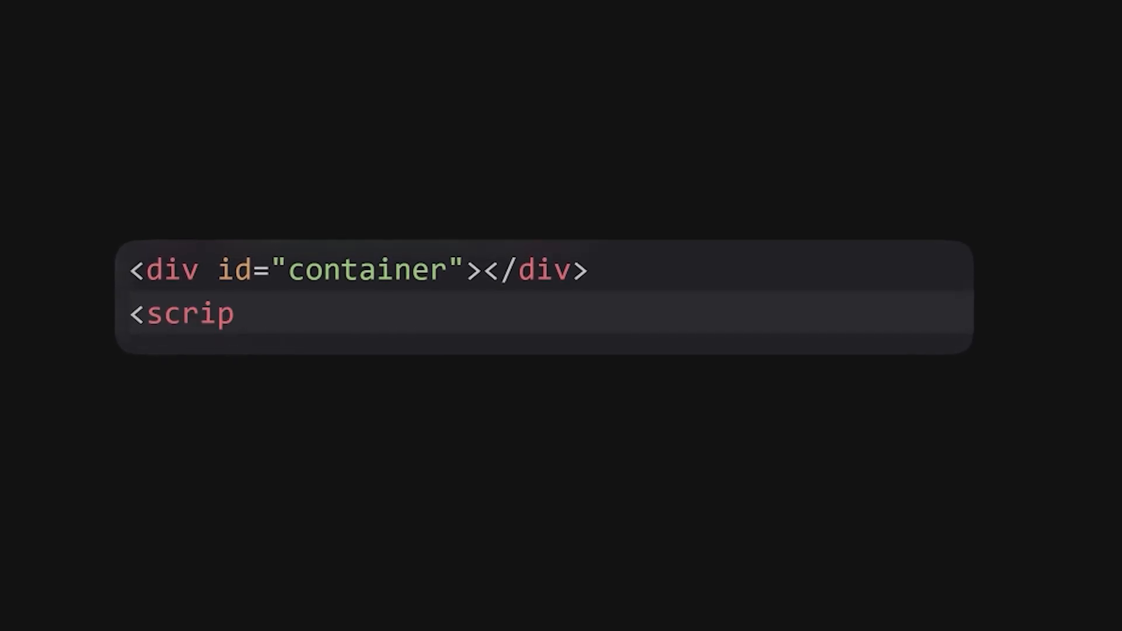
# Step: Add <script type="module" src="script.js"></script> below the container div and read through script.js
pyautogui.write('t type="module" src="script.js"></script>')
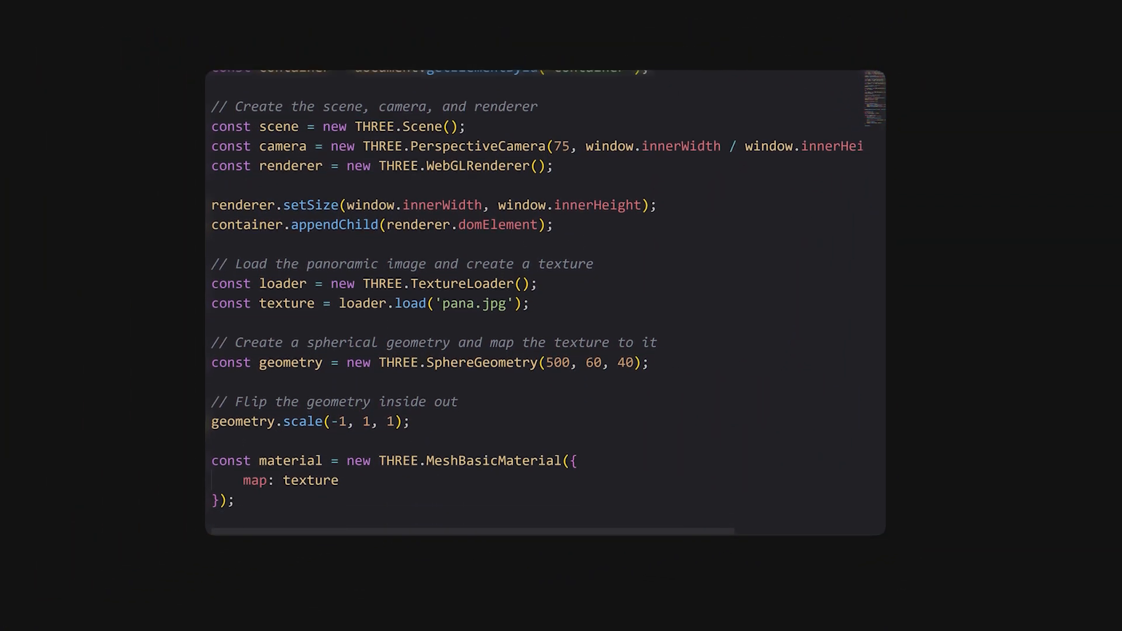
pyautogui.scroll(-3)
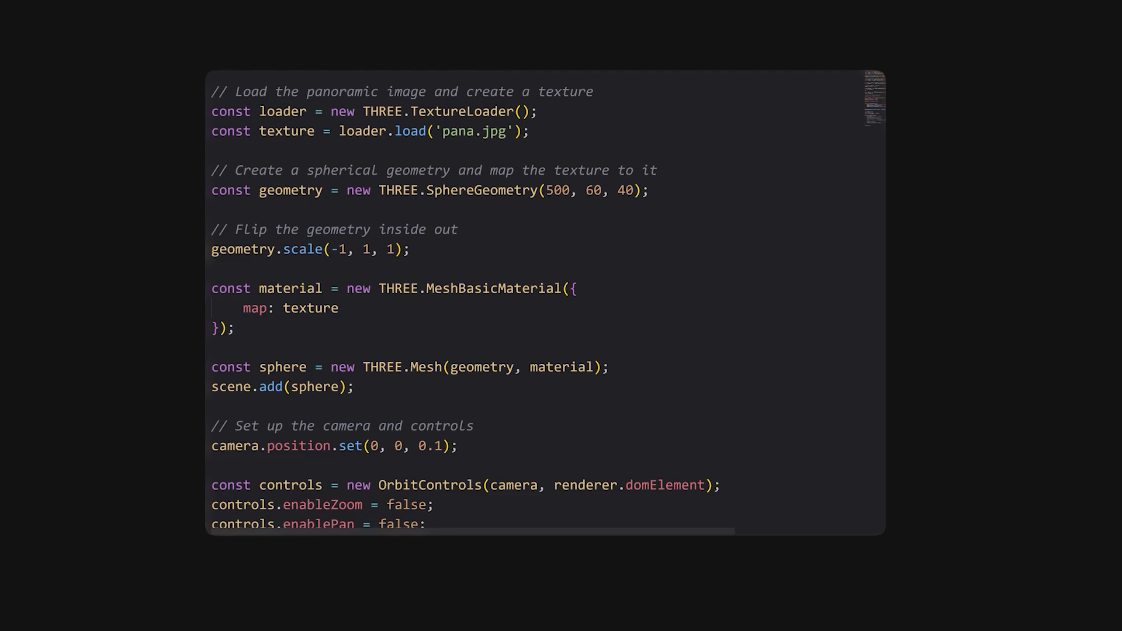
pyautogui.scroll(-3)
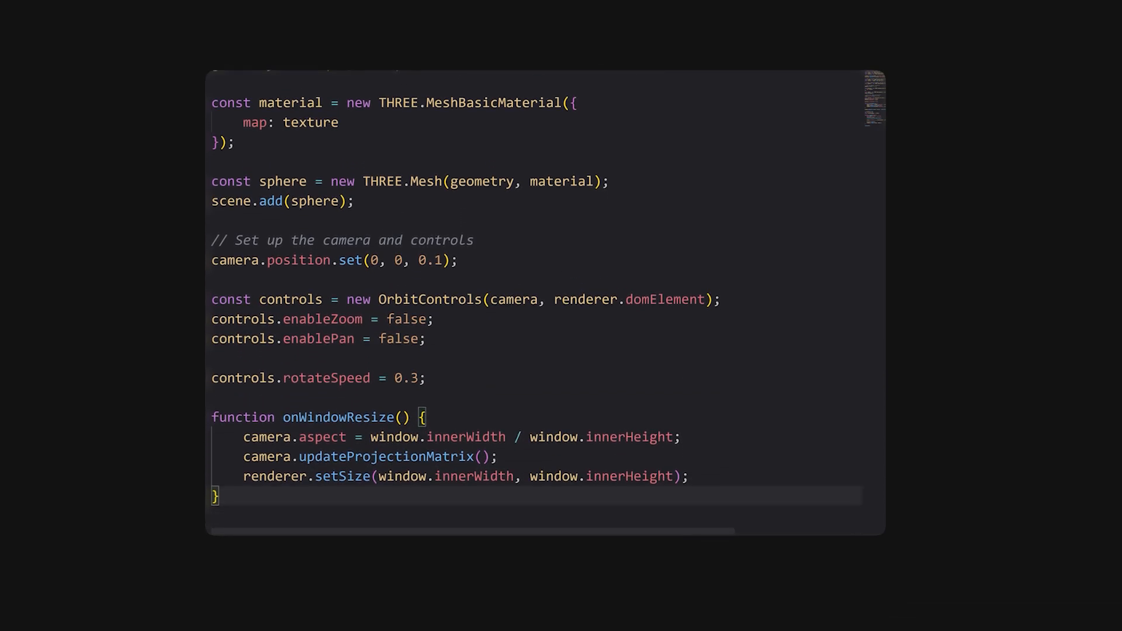
pyautogui.scroll(-3)
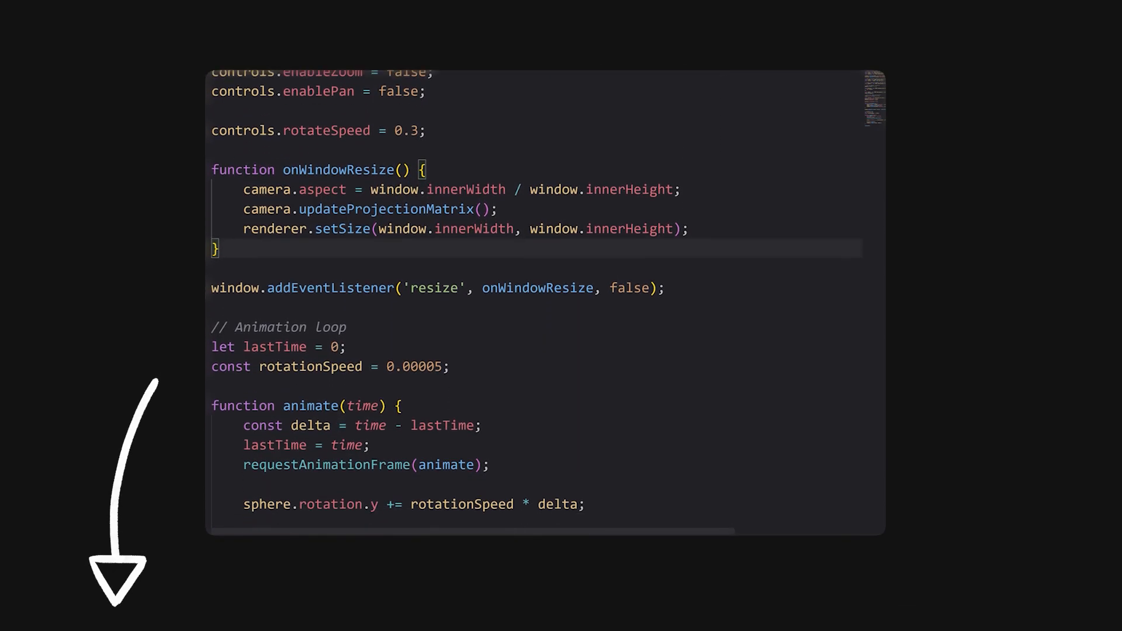
pyautogui.scroll(-3)
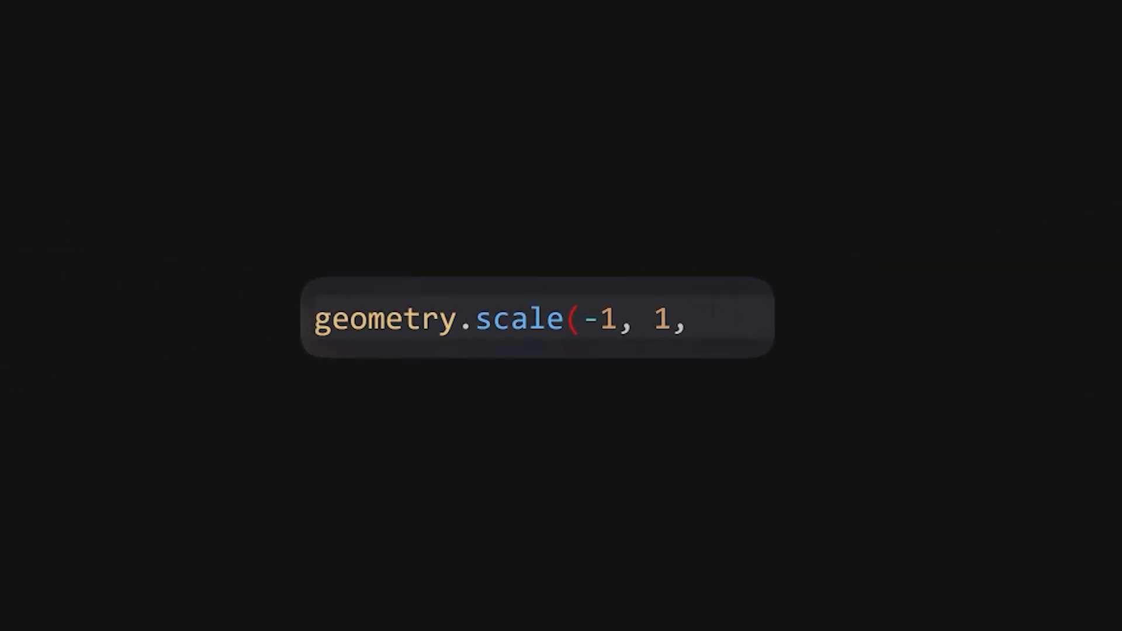
# Step: Complete geometry.scale(-1, 1, 1); so the sphere geometry is flipped inside out
pyautogui.write('1);')
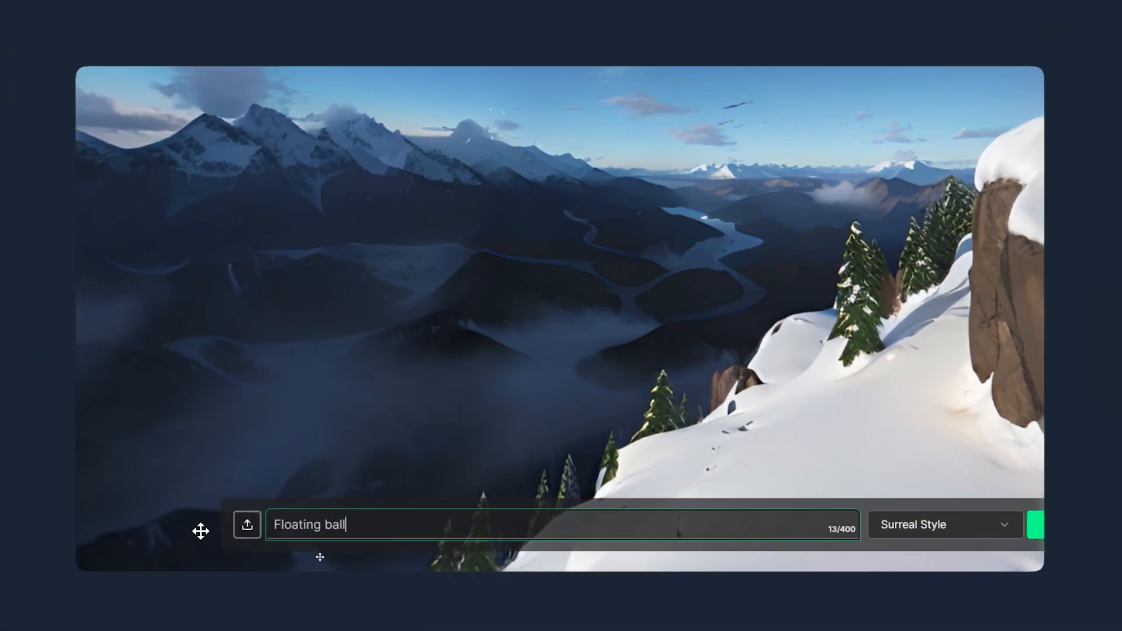
# Step: Generate a Surreal Style skybox from the 'Floating balloons' prompt
pyautogui.click(945, 524)
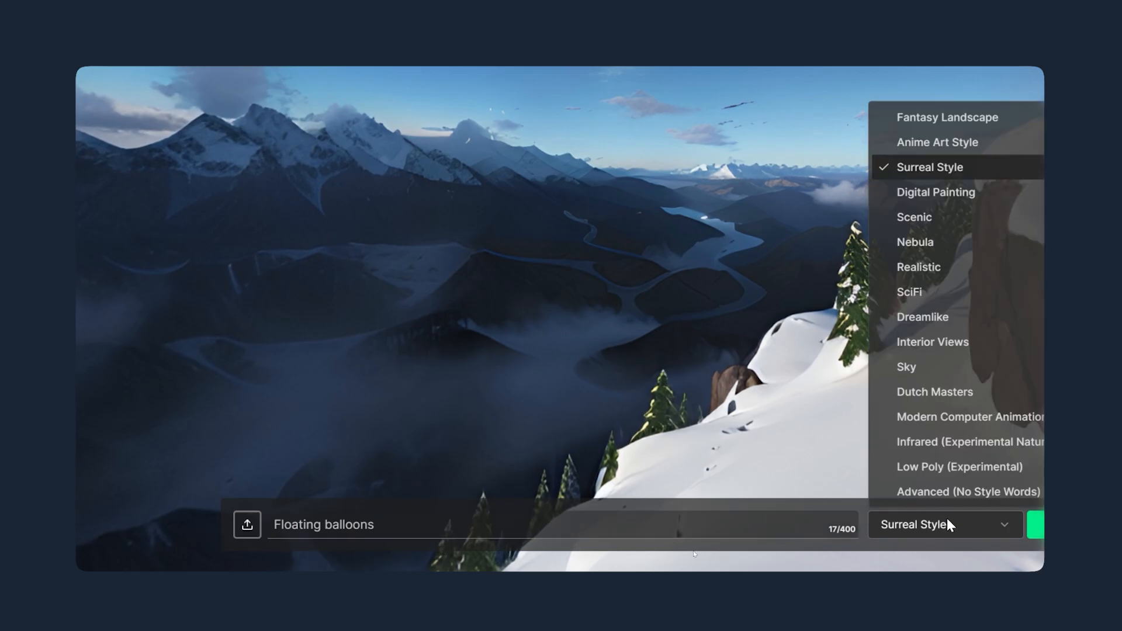
pyautogui.click(931, 167)
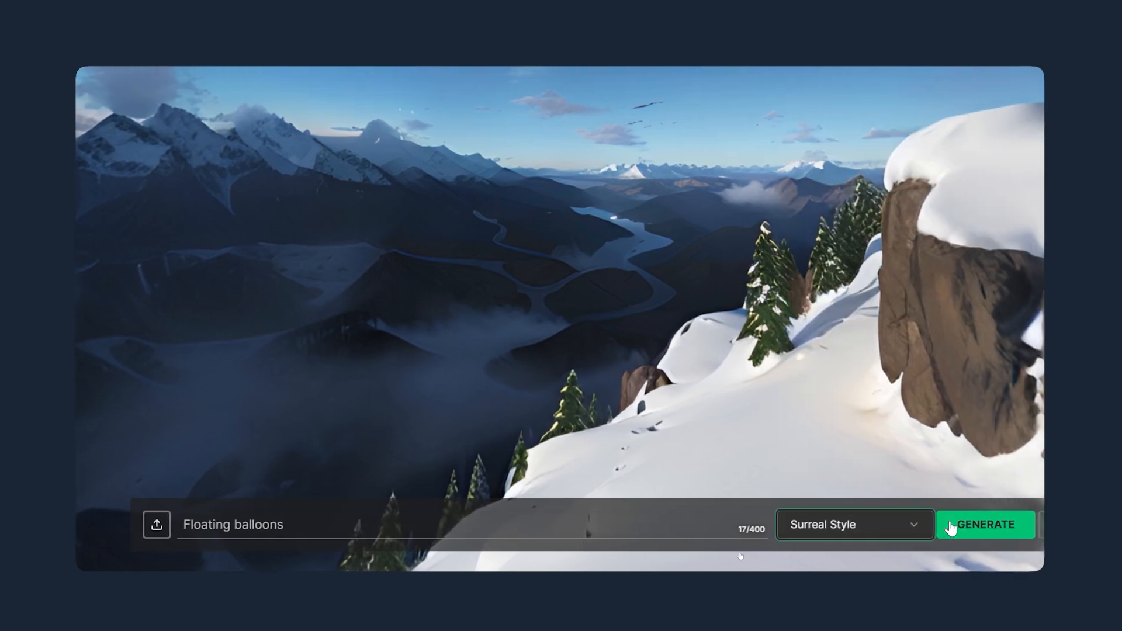
pyautogui.click(986, 523)
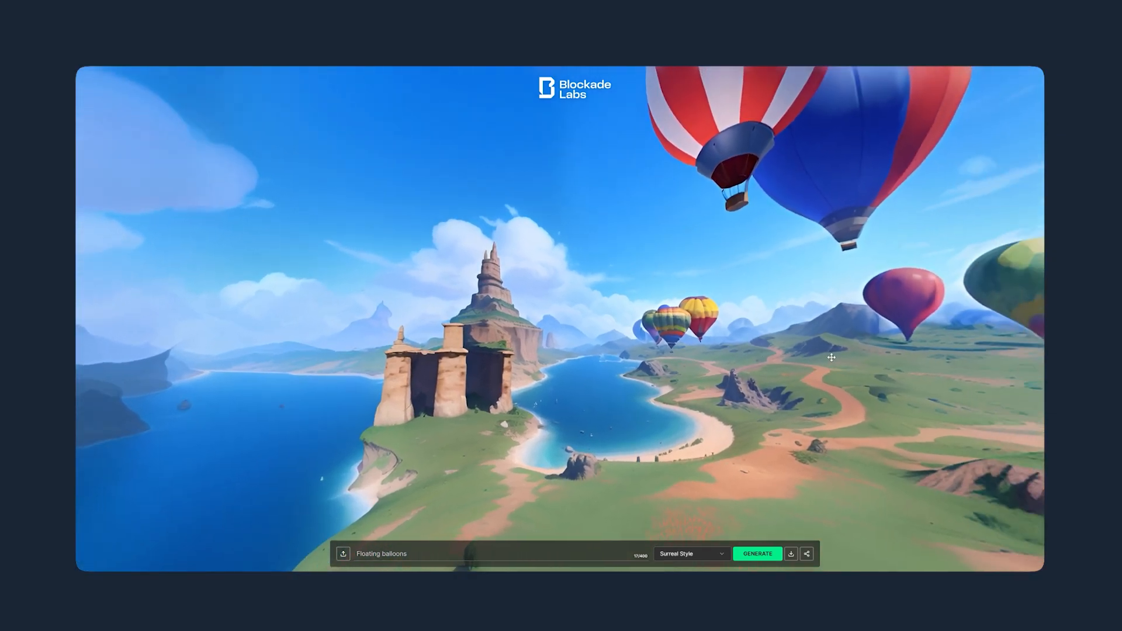
pyautogui.click(692, 554)
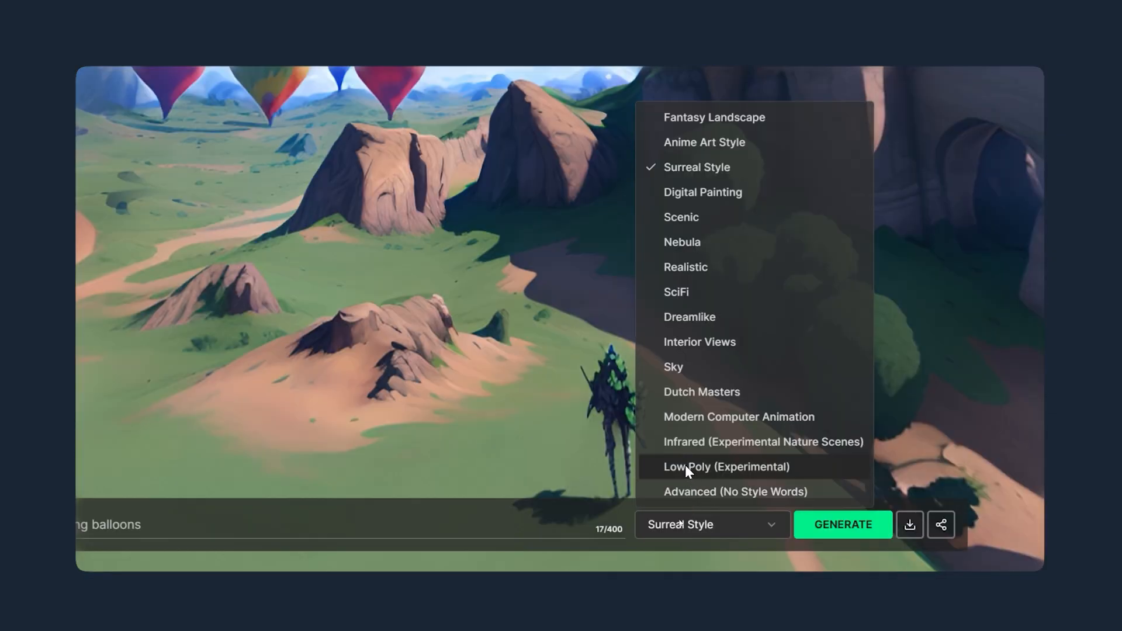
# Step: Generate a Dreamlike skybox from 'jungle scene with cats' and look around the result
pyautogui.click(691, 317)
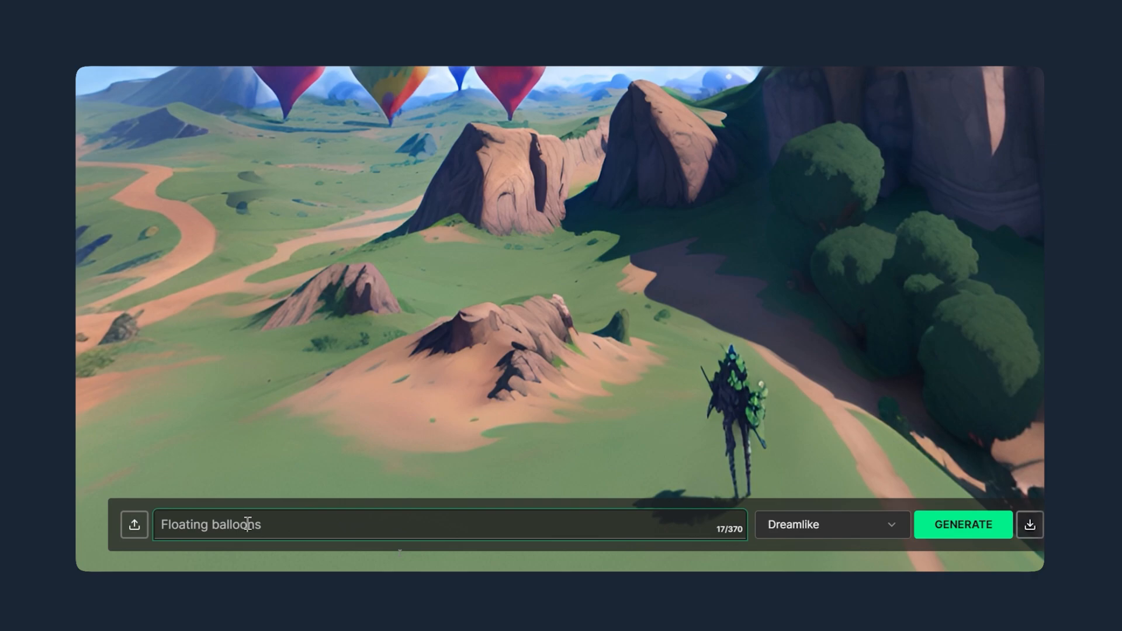
pyautogui.write('an')
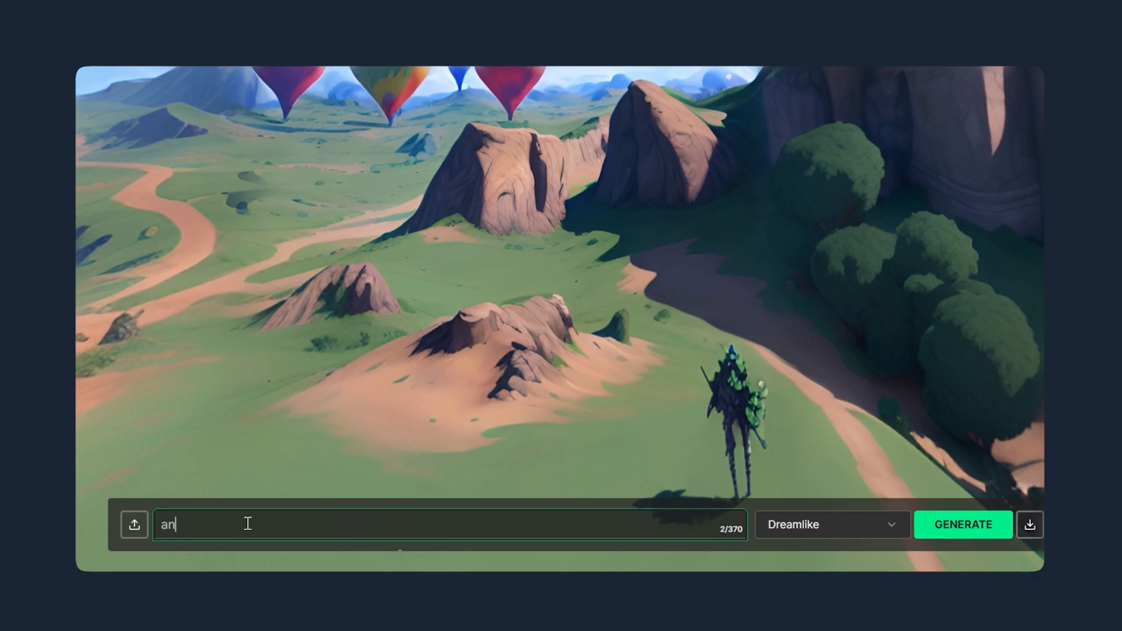
pyautogui.write('jungle scene')
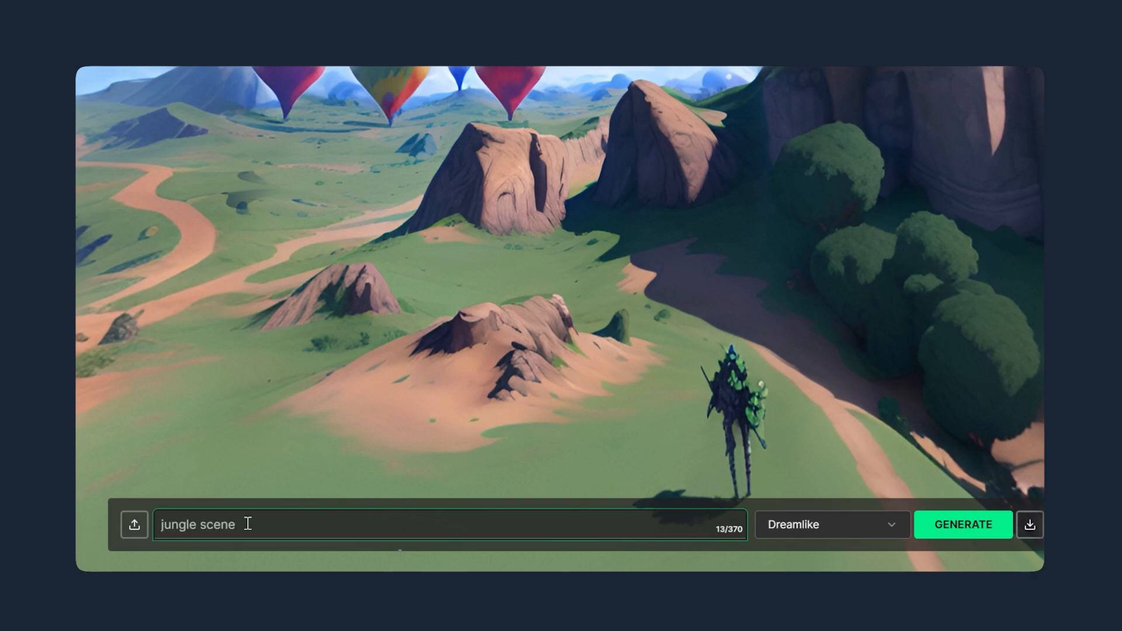
pyautogui.click(963, 523)
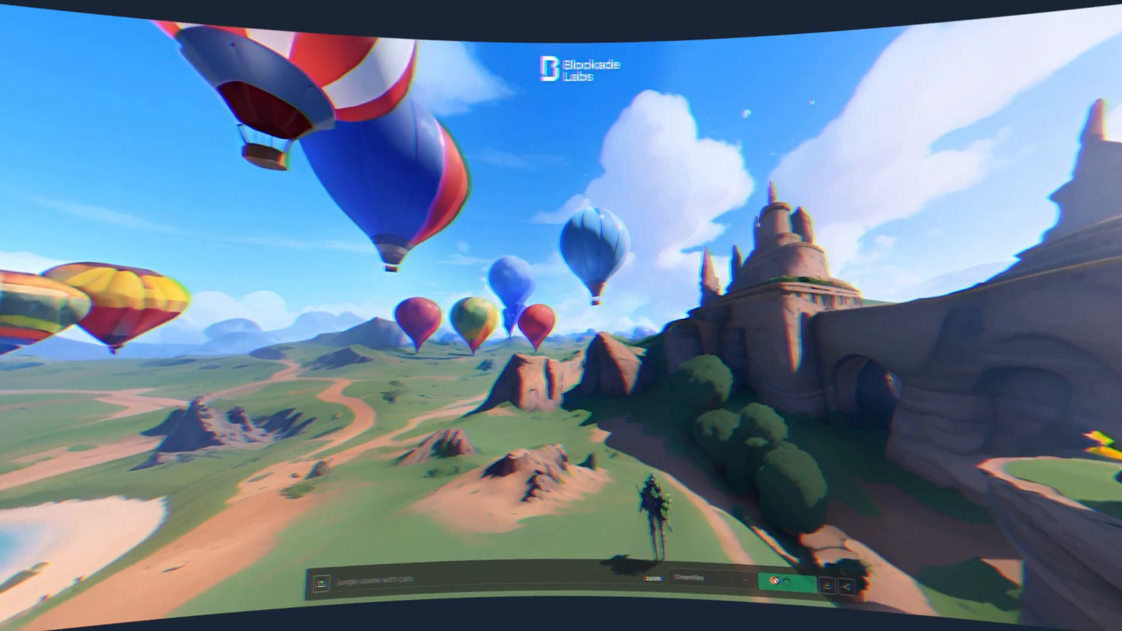
pyautogui.click(779, 581)
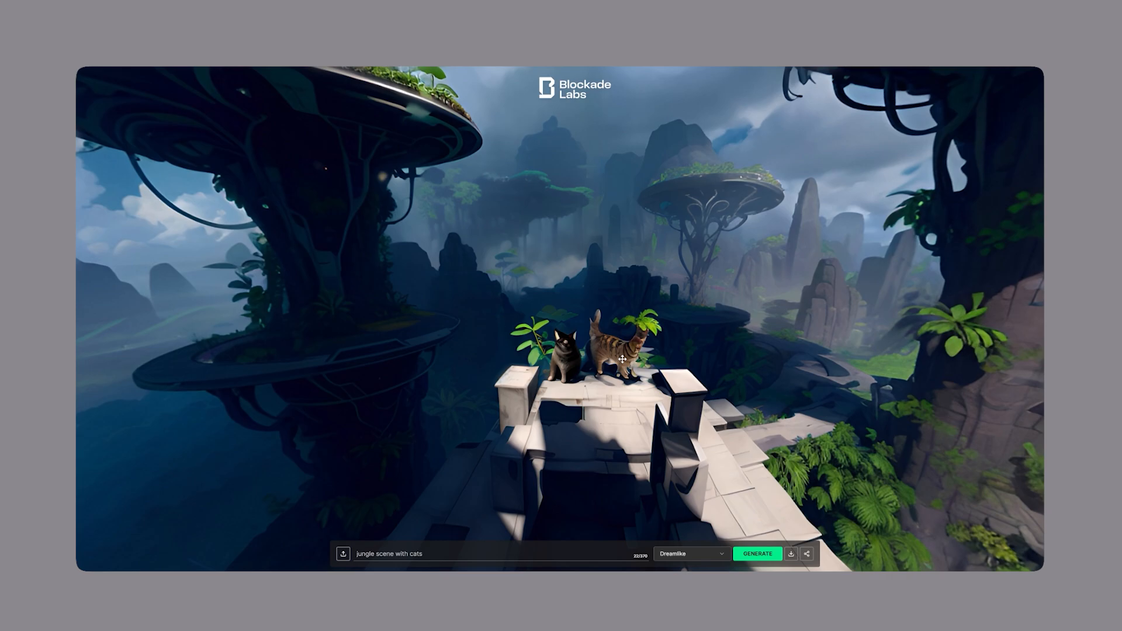
pyautogui.moveTo(623, 358); pyautogui.dragTo(859, 385)
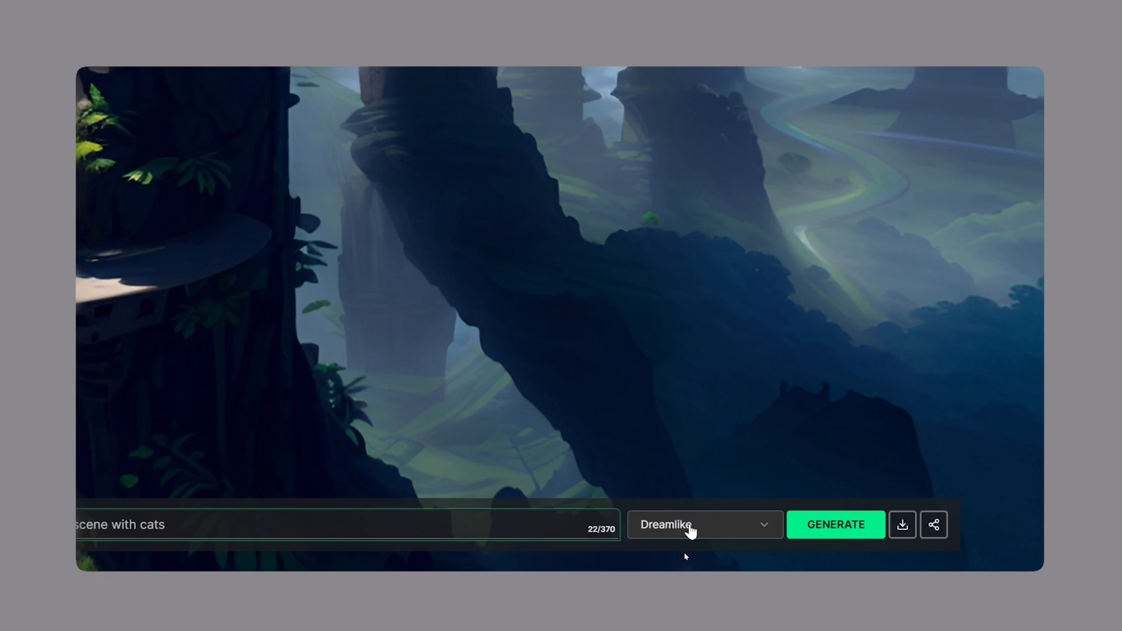
# Step: Generate a Nebula-style skybox from the 'outer space spaceship' prompt
pyautogui.click(705, 525)
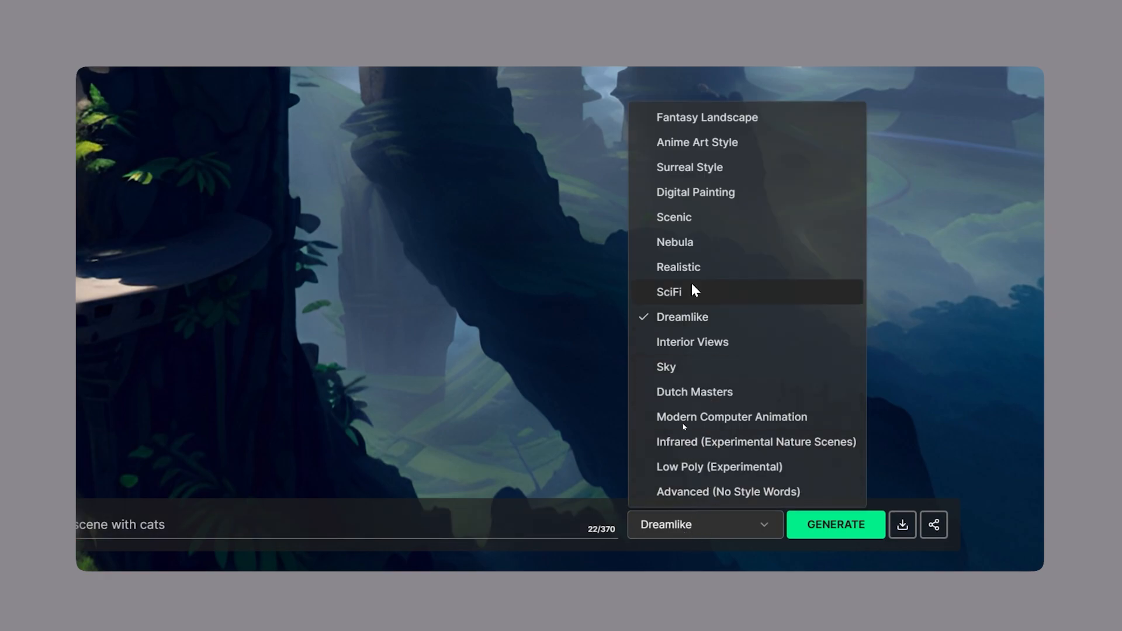
pyautogui.click(675, 242)
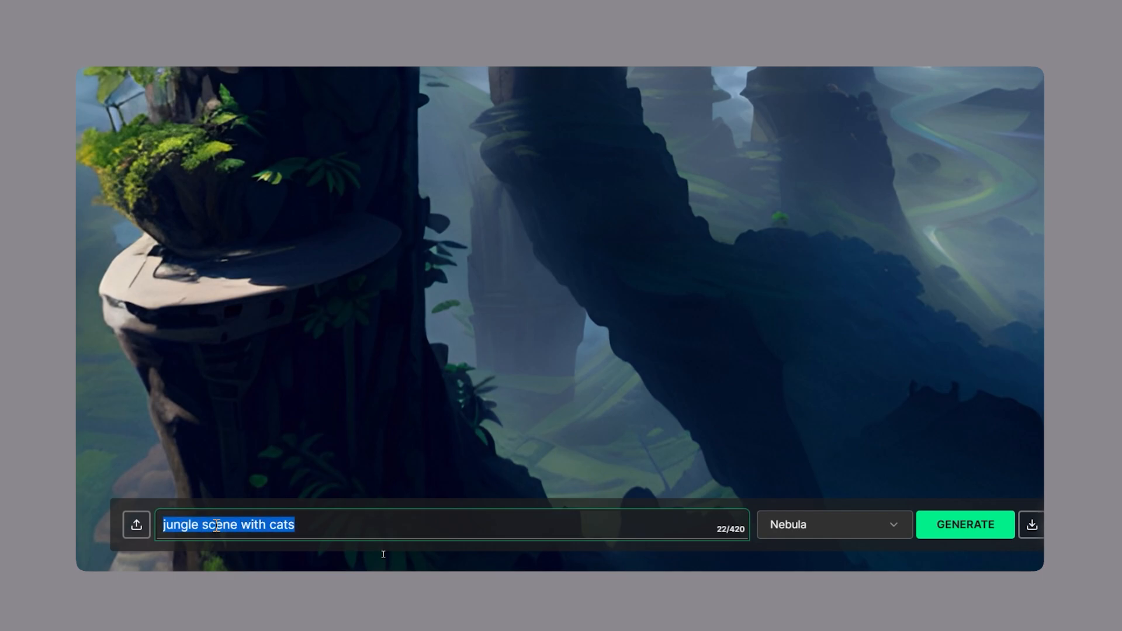
pyautogui.write('outer space spaceship')
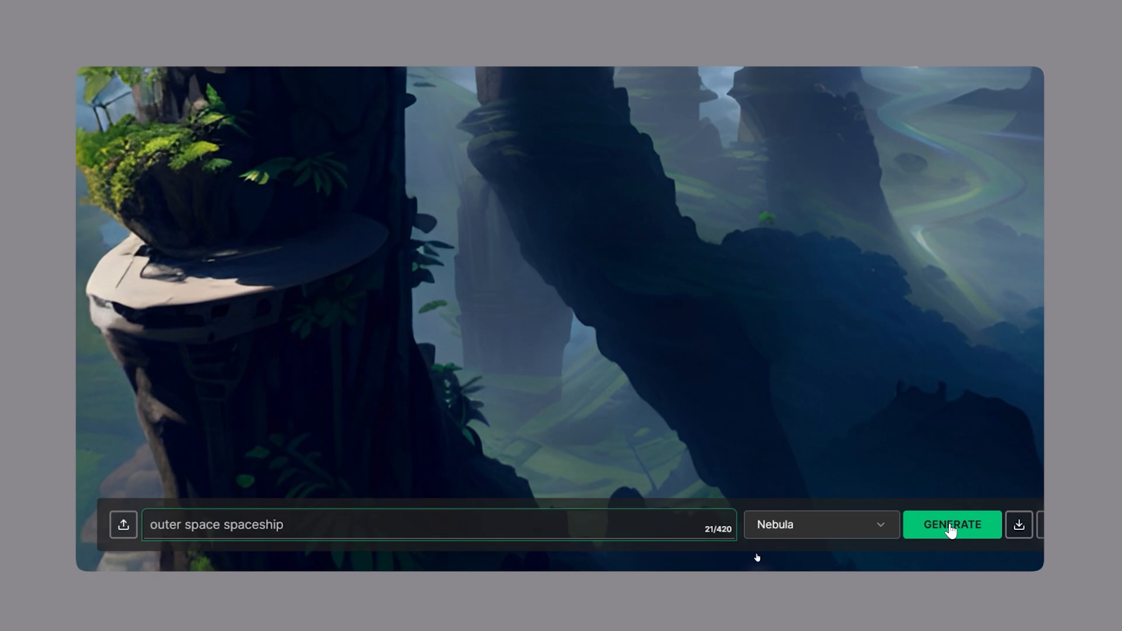
pyautogui.click(952, 524)
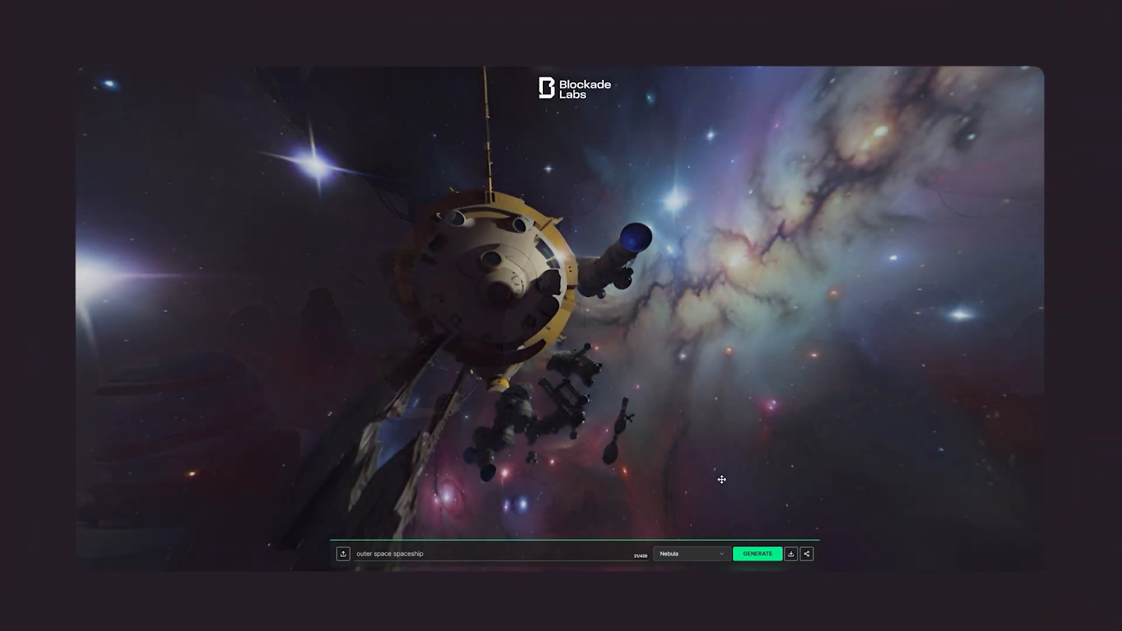
pyautogui.moveTo(721, 480); pyautogui.dragTo(712, 441)
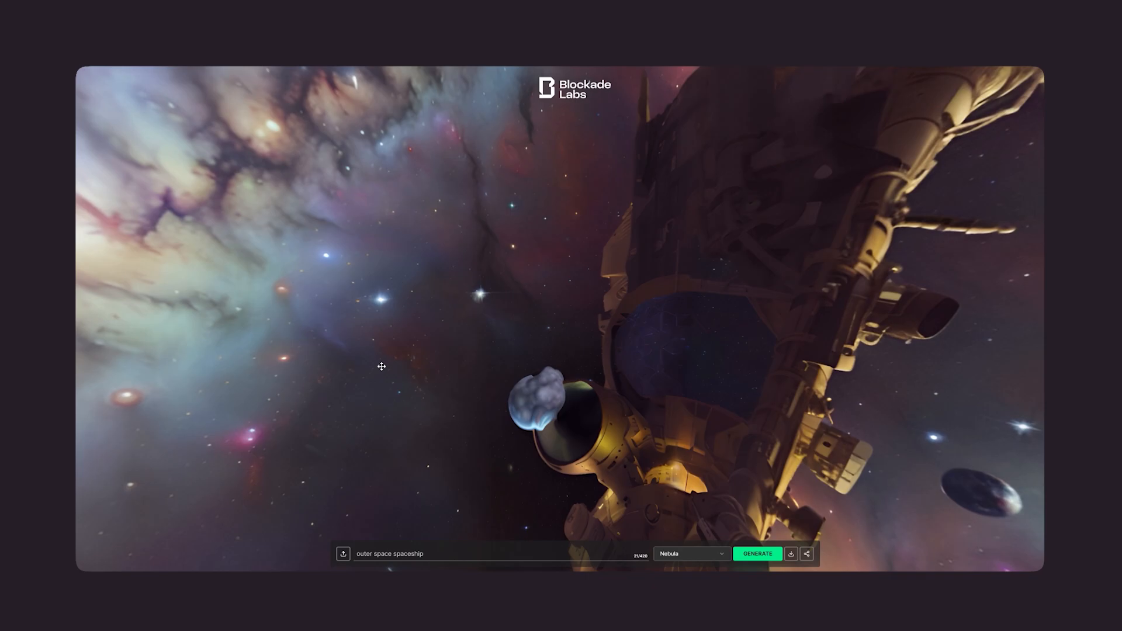
pyautogui.moveTo(381, 366); pyautogui.dragTo(468, 265)
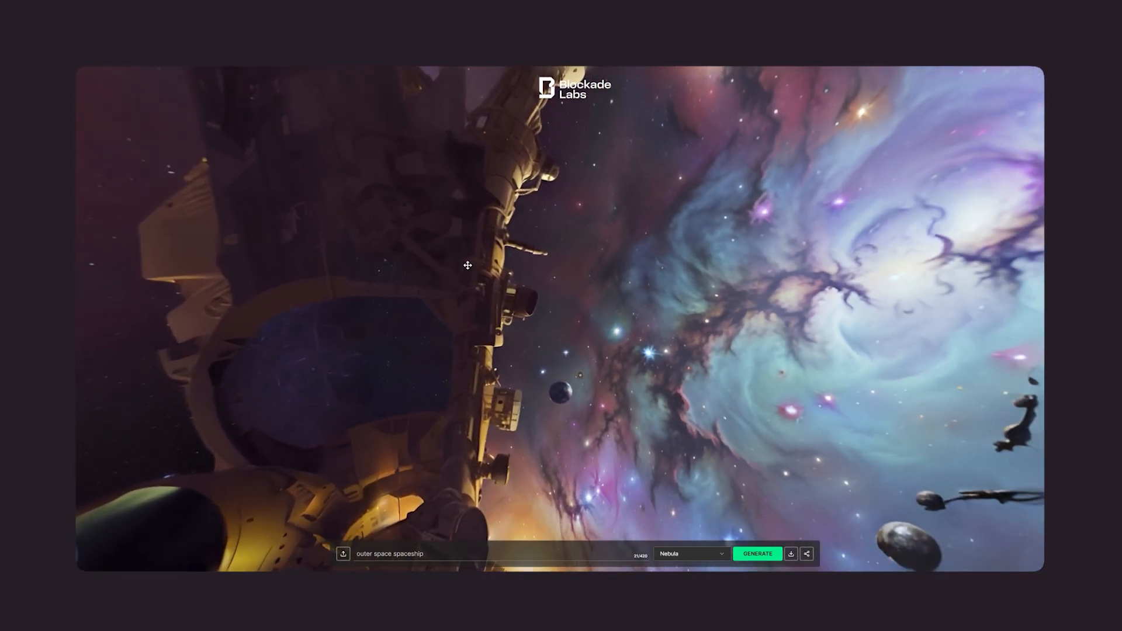